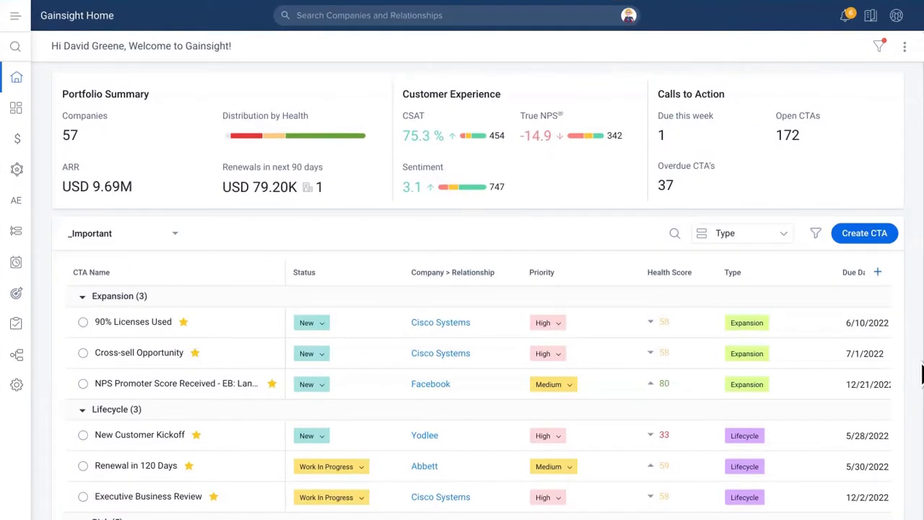
{"action": "mouse_move", "coordinate": [310, 433]}
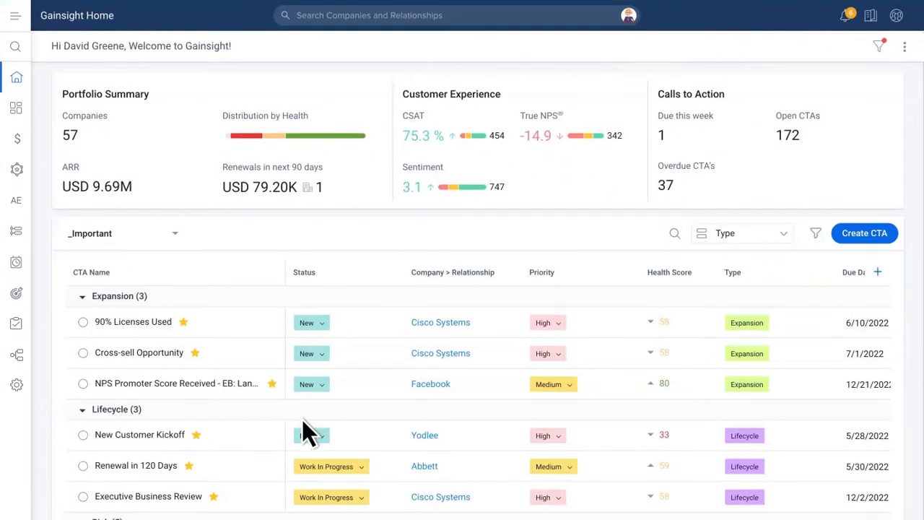
{"action": "mouse_move", "coordinate": [816, 448]}
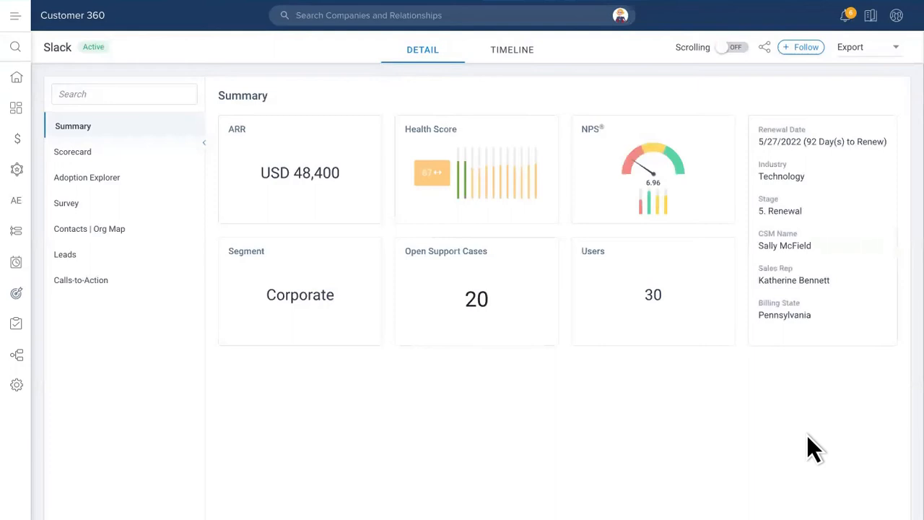
{"action": "mouse_move", "coordinate": [224, 217]}
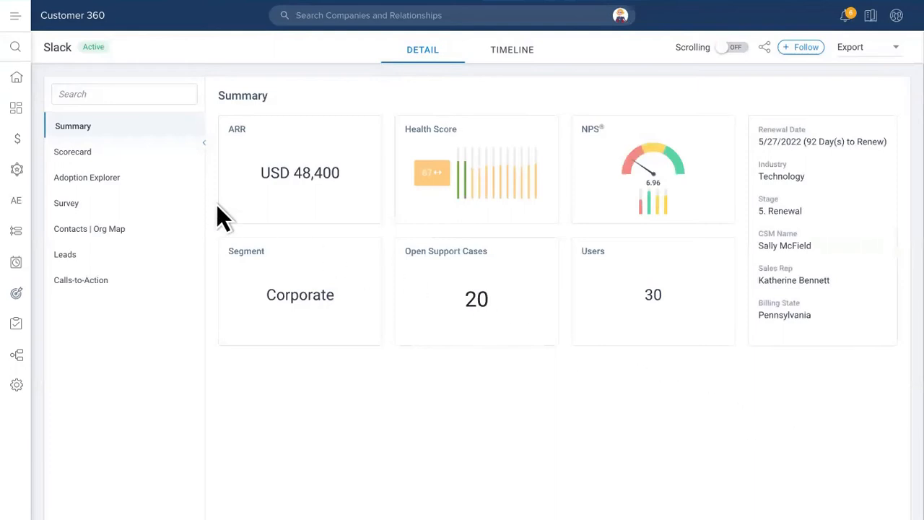
Review Abbett's scorecard, then list its calls to action: one lifecycle and three risk CTAs.
{"action": "left_click", "coordinate": [73, 151]}
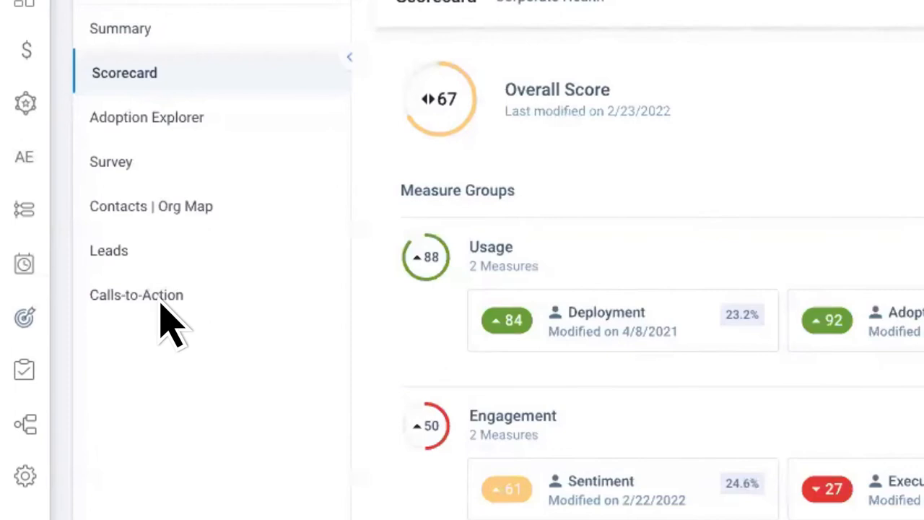
{"action": "left_click", "coordinate": [136, 294]}
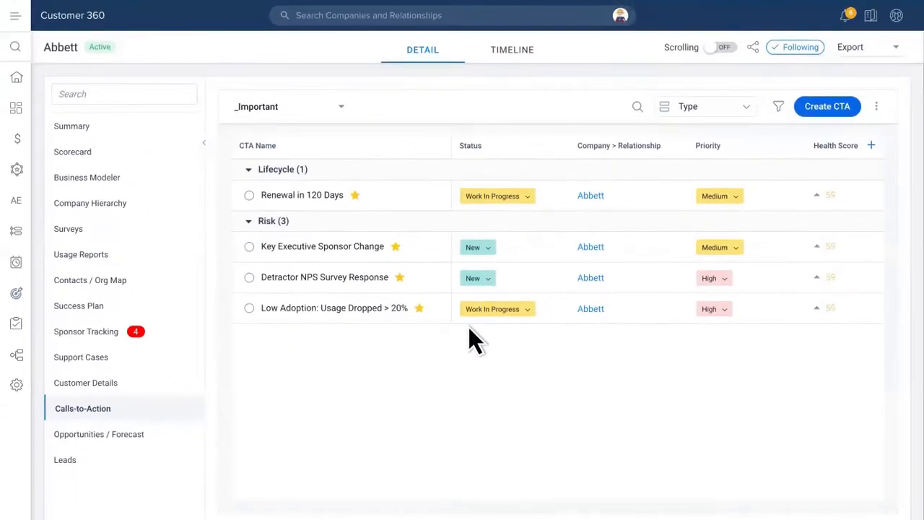
{"action": "mouse_move", "coordinate": [855, 336]}
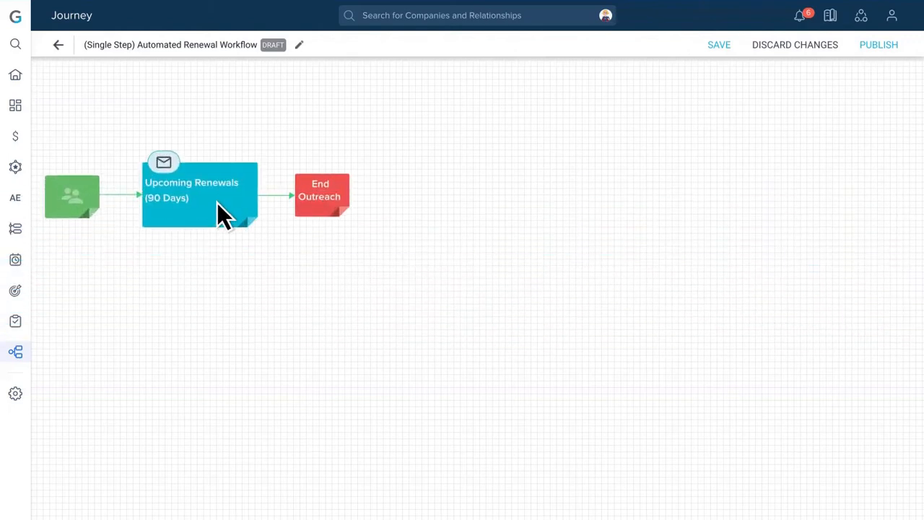
Open the Upcoming Renewals (90 Days) email node in the renewal workflow journey.
{"action": "double_click", "coordinate": [200, 195]}
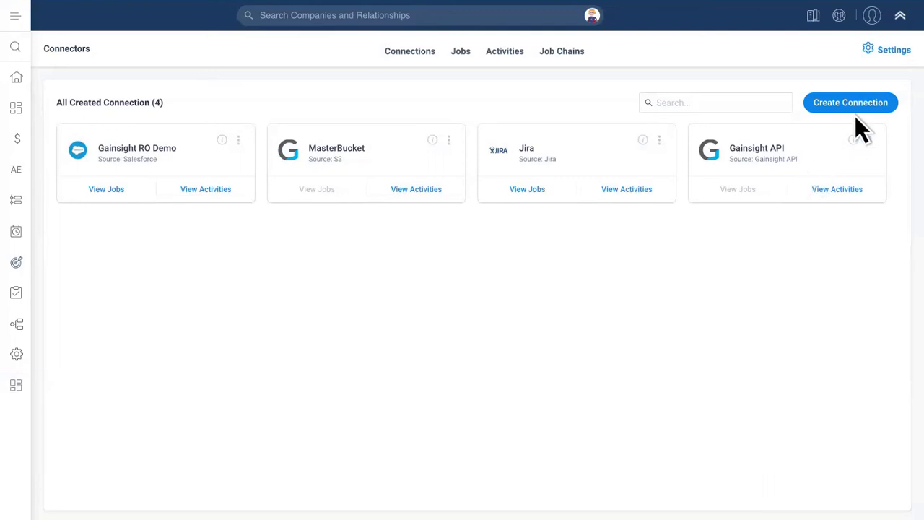
Start a new connection and list connector types such as Big Query, Hubspot and Salesforce.
{"action": "left_click", "coordinate": [851, 102]}
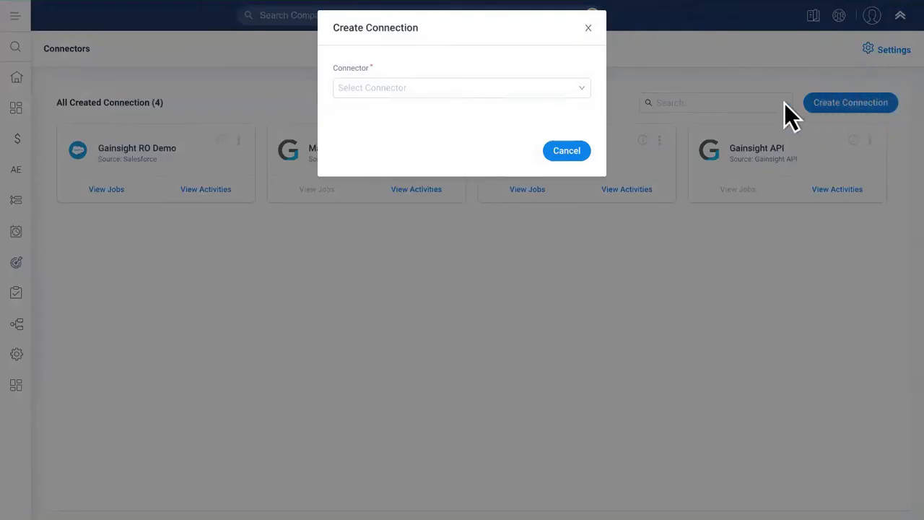
{"action": "left_click", "coordinate": [461, 88]}
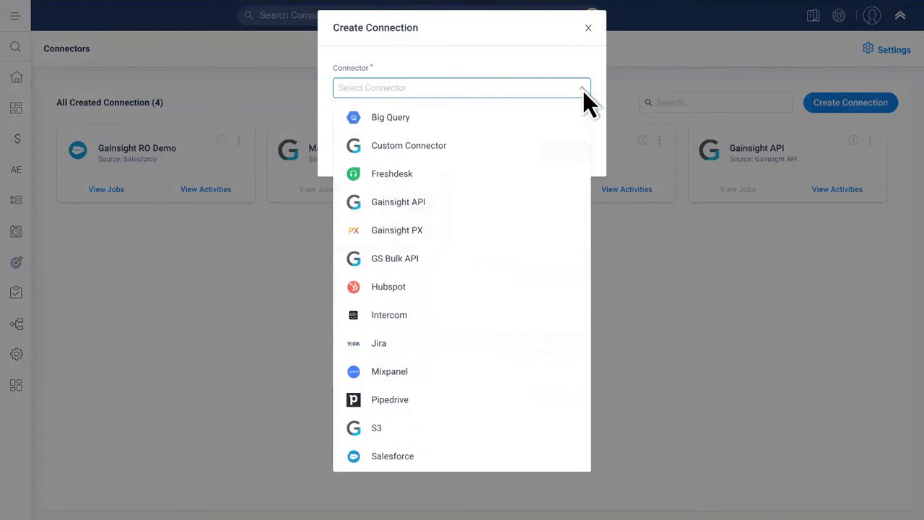
{"action": "mouse_move", "coordinate": [433, 457]}
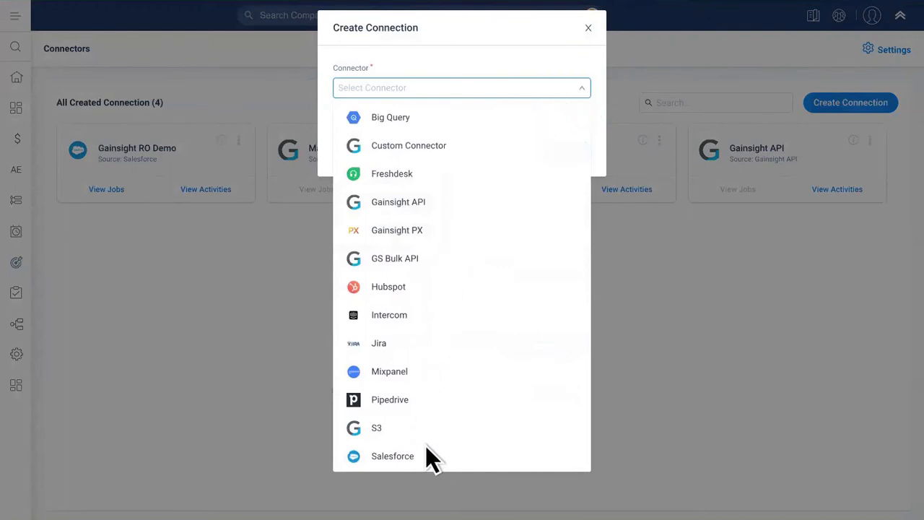
{"action": "mouse_move", "coordinate": [433, 473]}
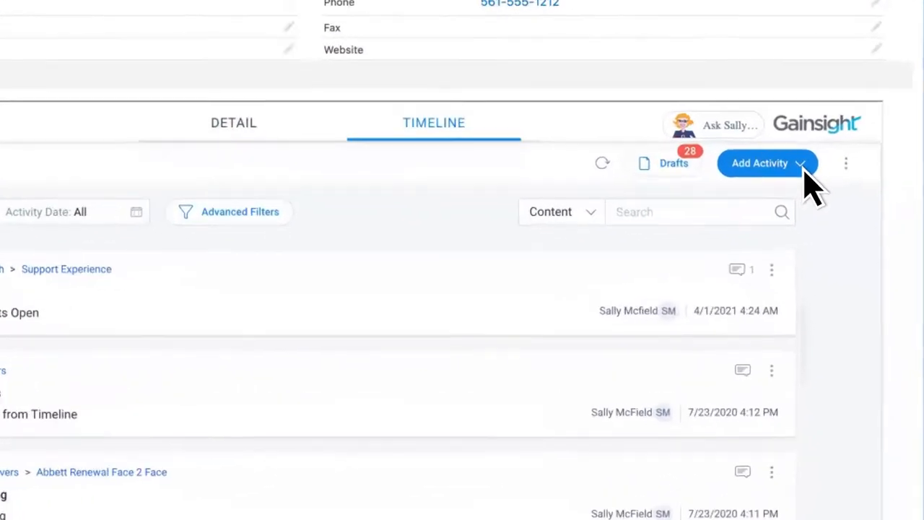
Add an Update activity to the company's timeline.
{"action": "left_click", "coordinate": [767, 162]}
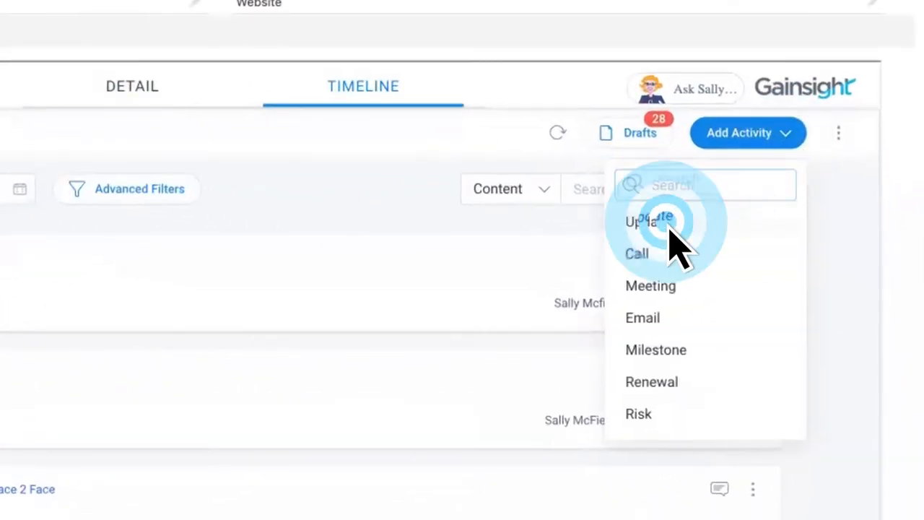
{"action": "left_click", "coordinate": [643, 222]}
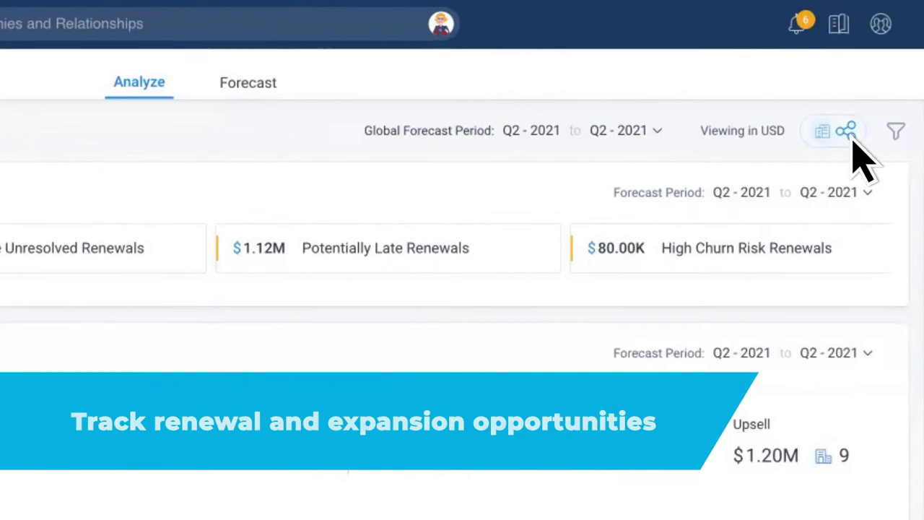
Switch the Analyze view to show Q2 2021 potentially late and high churn risk renewal totals.
{"action": "left_click", "coordinate": [844, 132]}
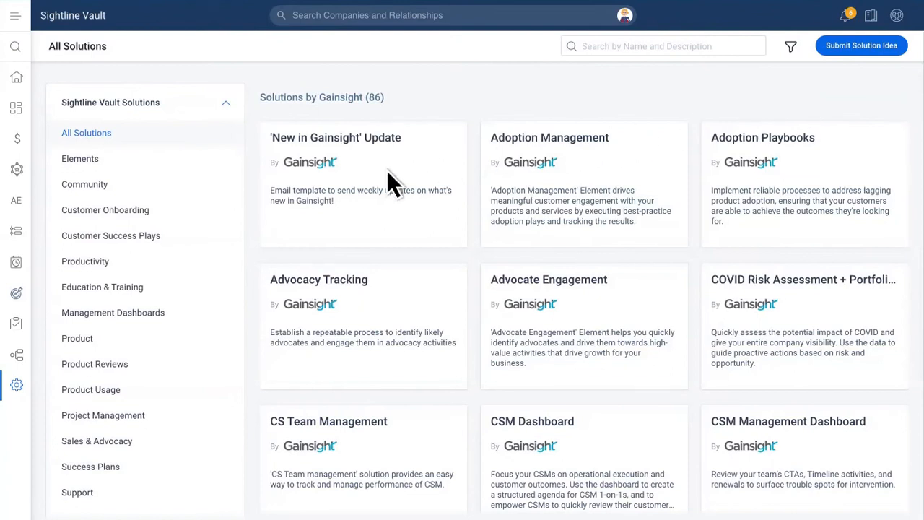
{"action": "left_click", "coordinate": [104, 210]}
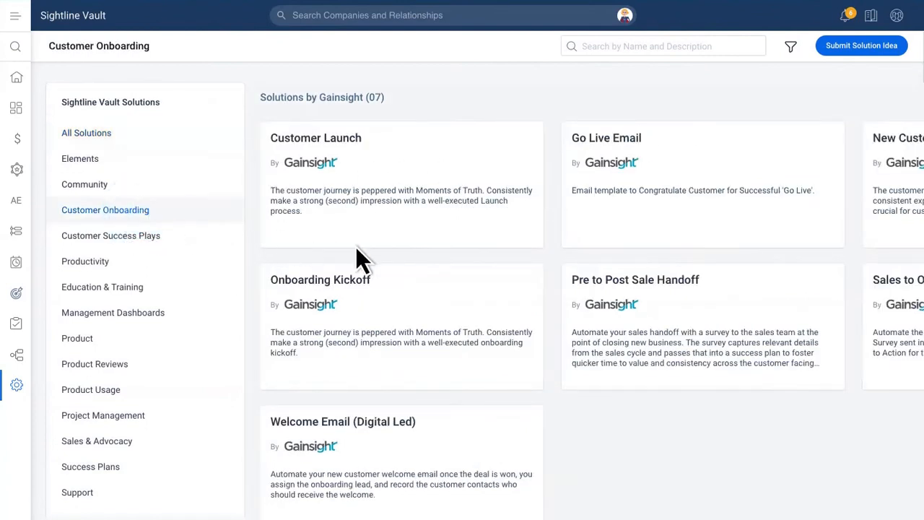
{"action": "left_click", "coordinate": [636, 279]}
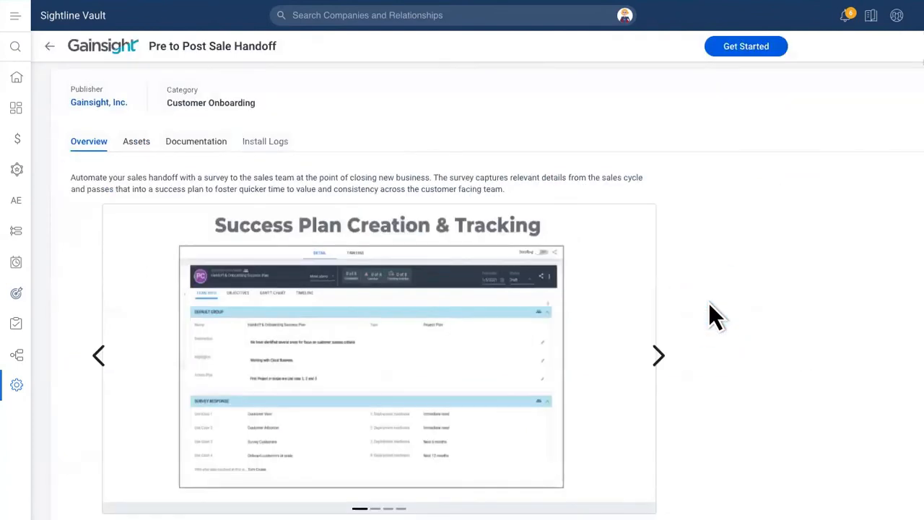
{"action": "left_click", "coordinate": [49, 46]}
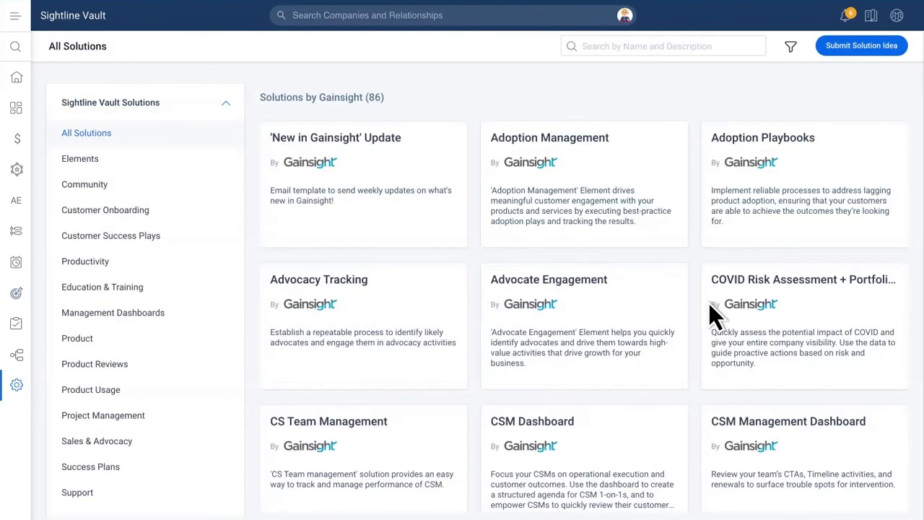
{"action": "scroll", "scroll_direction": "down", "scroll_amount": 3}
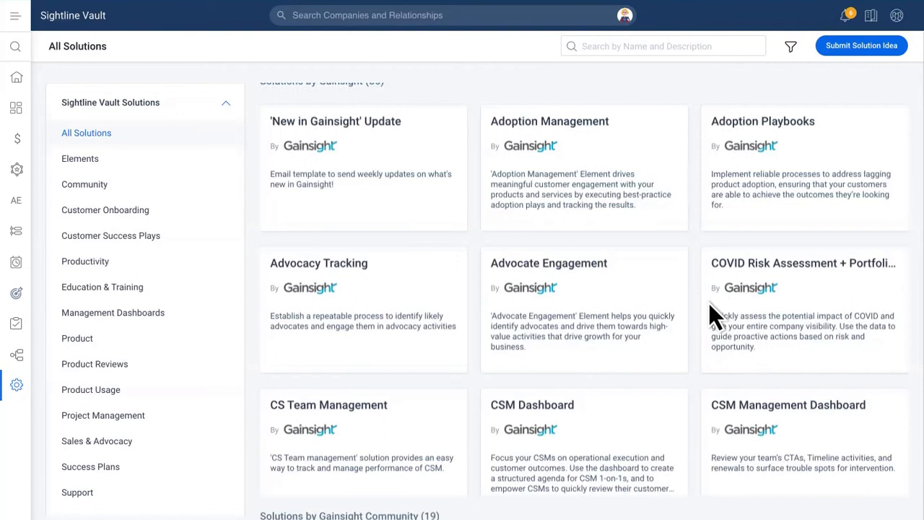
{"action": "scroll", "scroll_direction": "down", "scroll_amount": 3}
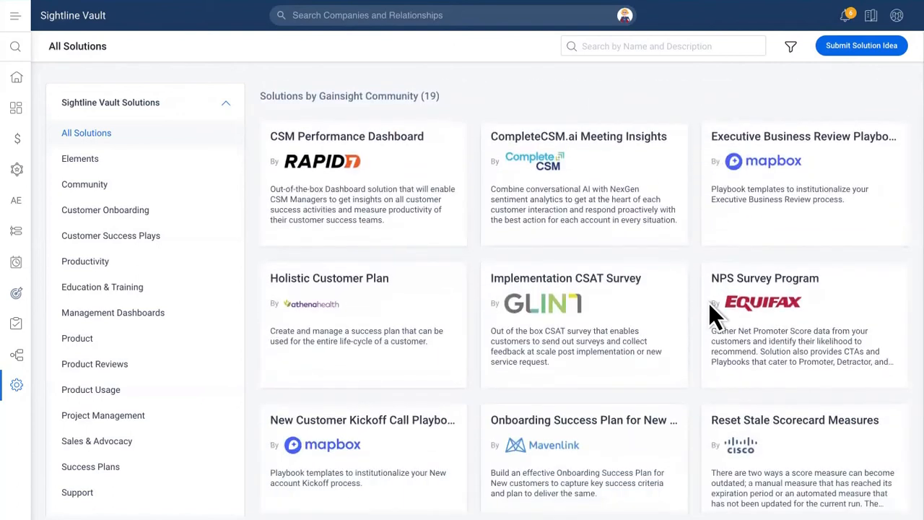